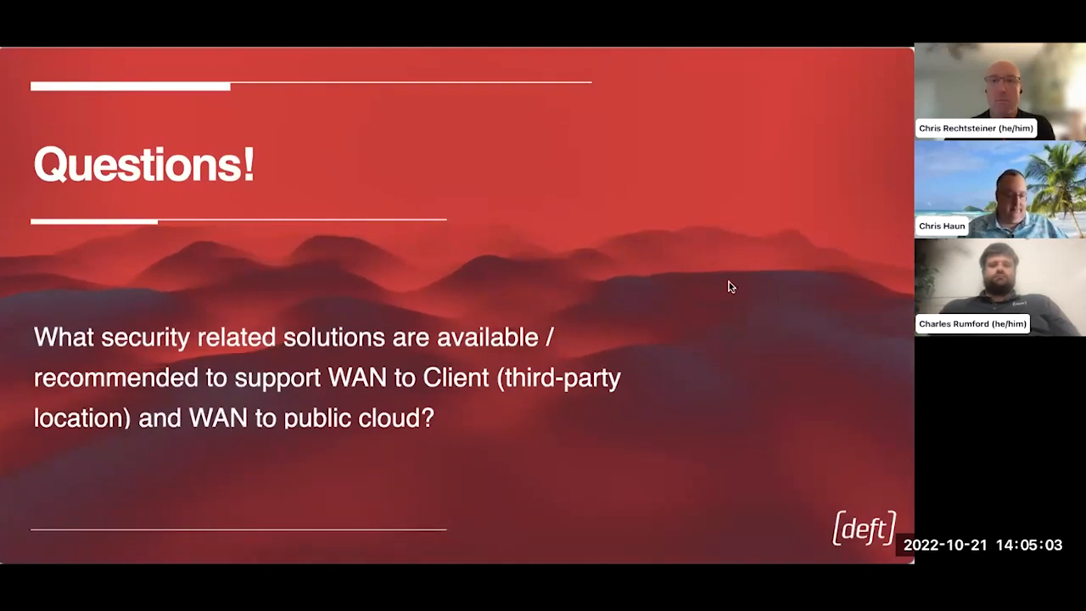
mouse_move(694, 318)
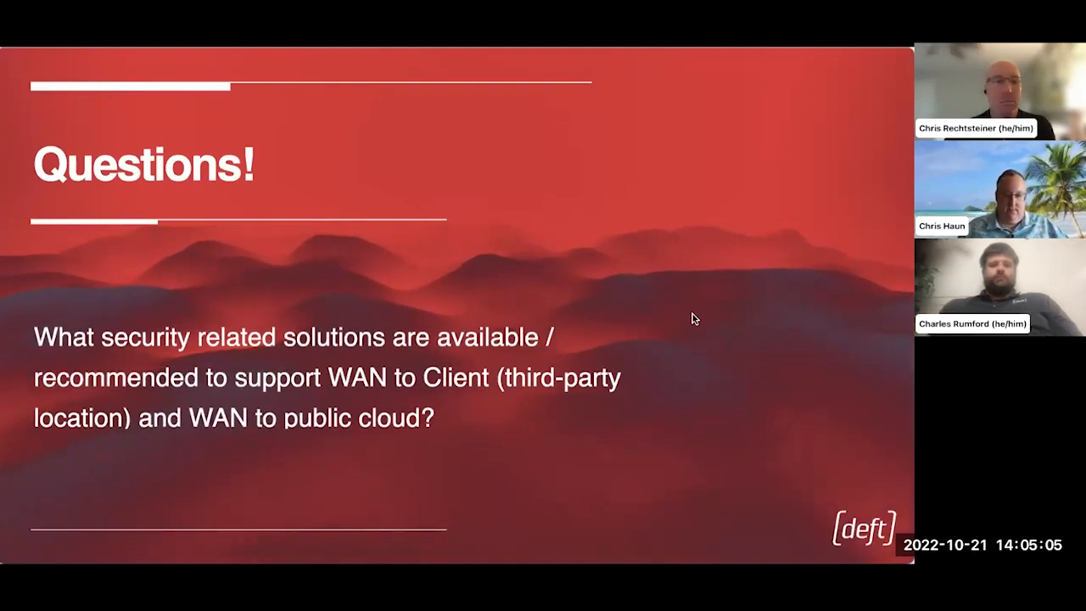